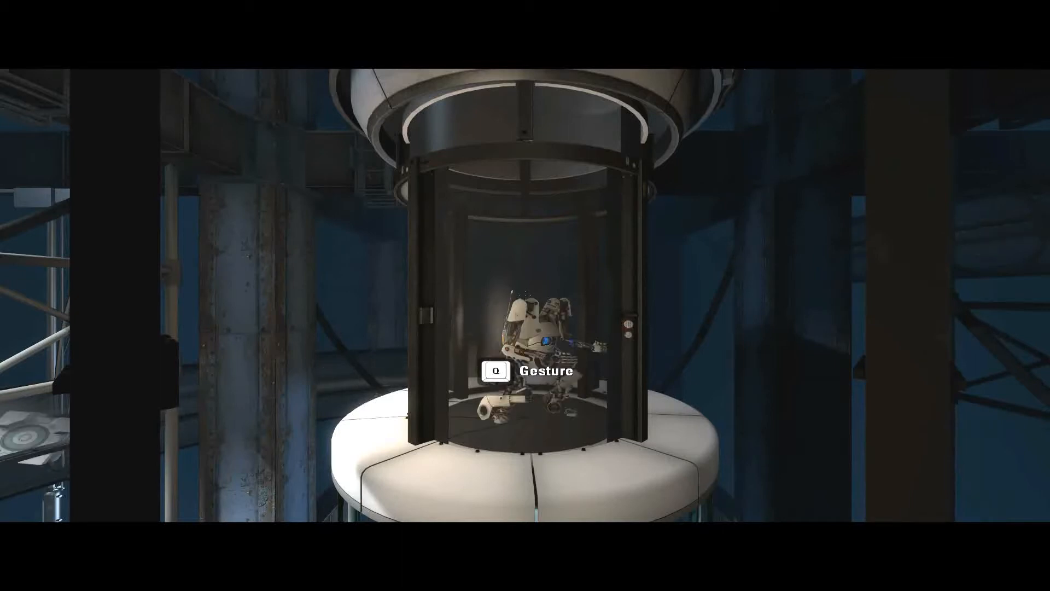
- Bring up the options list with Audio, Video, Keyboard/Mouse and Controller categories
key(q)
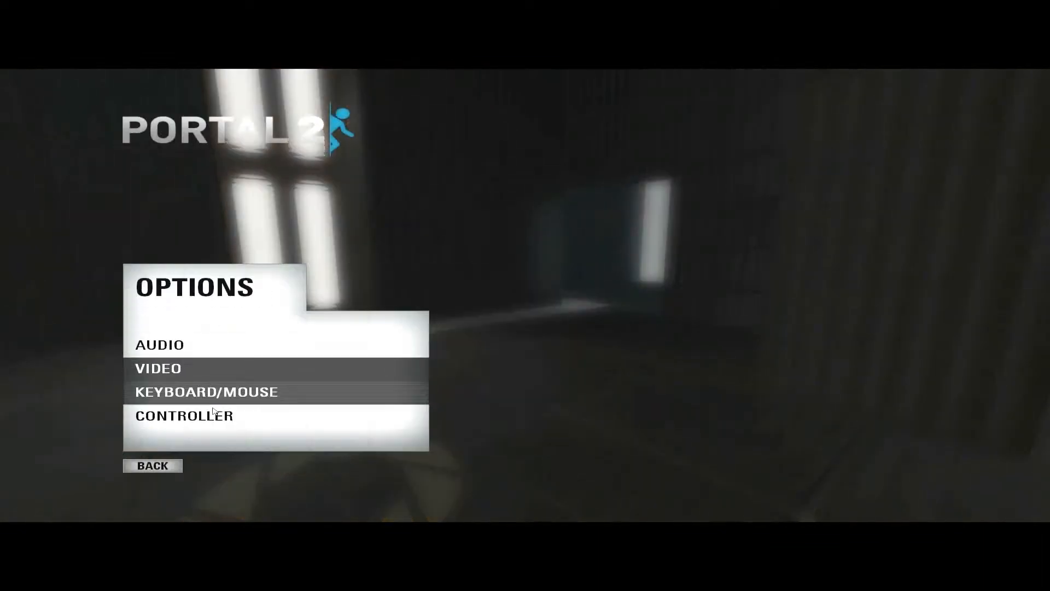
- Adjust controller look sensitivity (vertical down, horizontal up) and walk sideways as the tutorial prompts
click(188, 416)
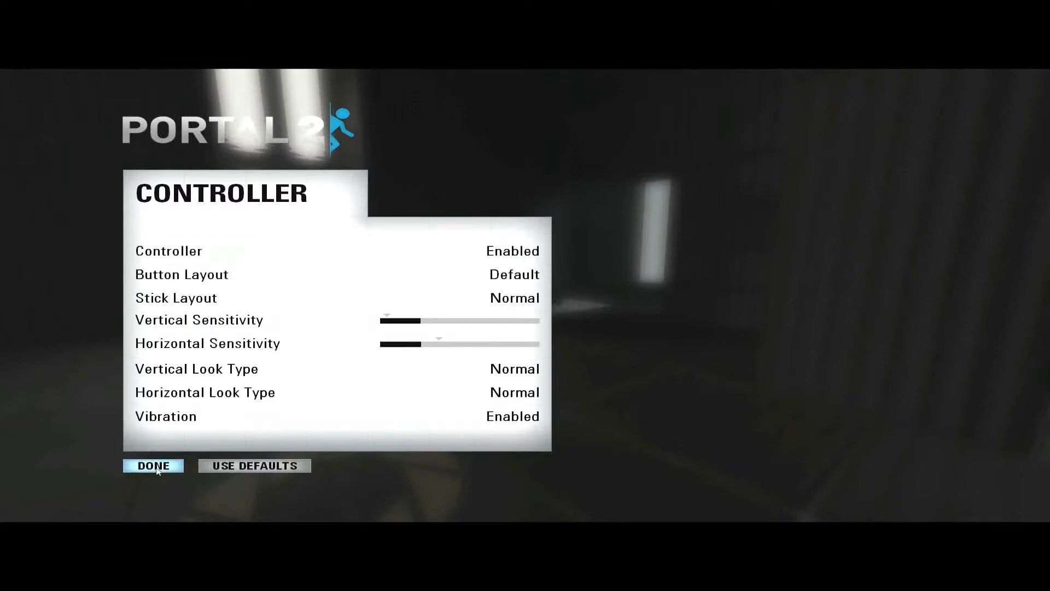
click(153, 466)
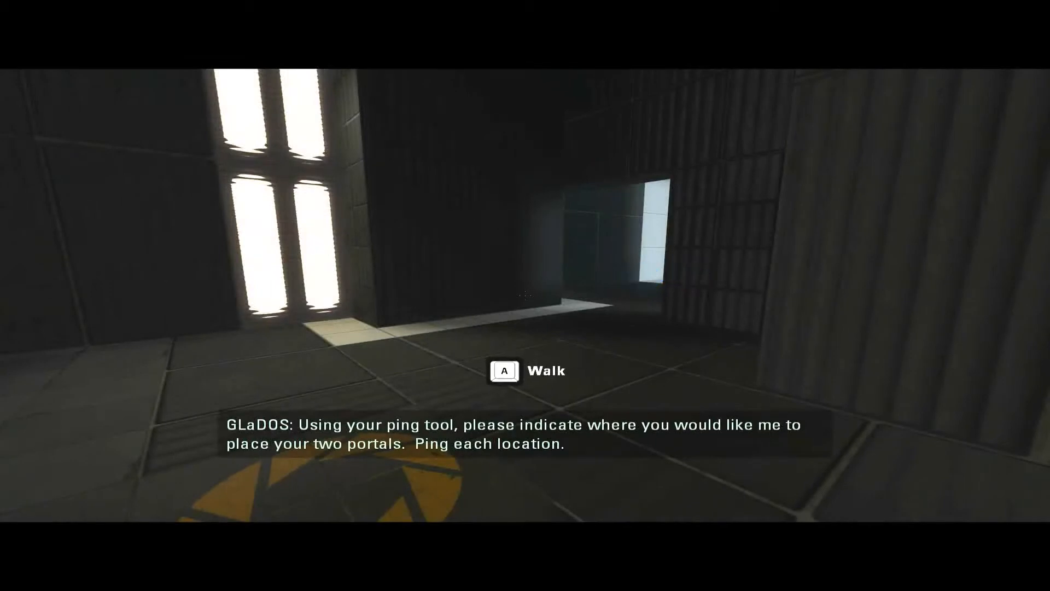
key(d)
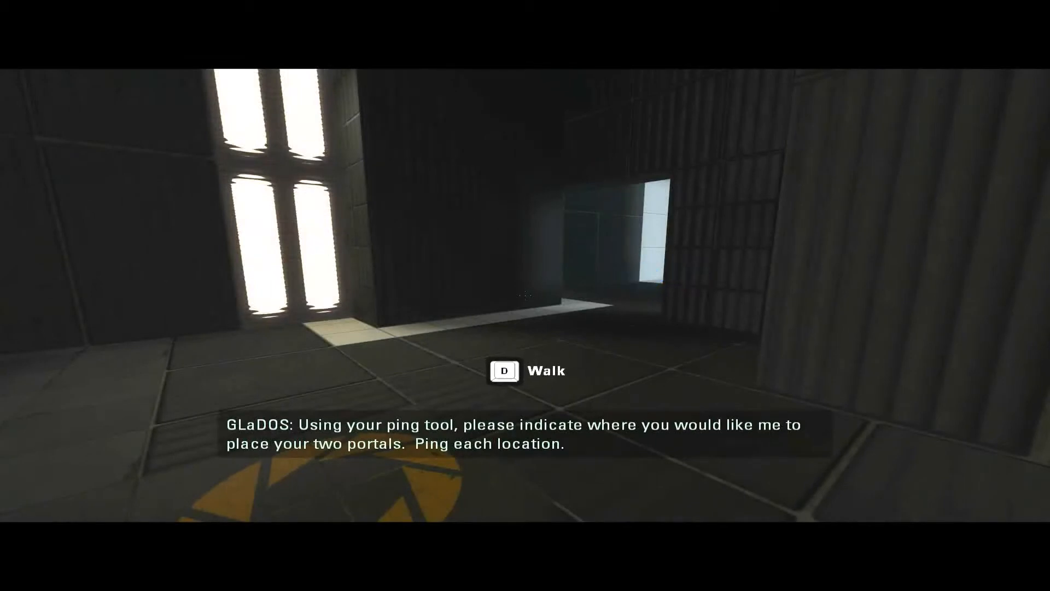
key(s)
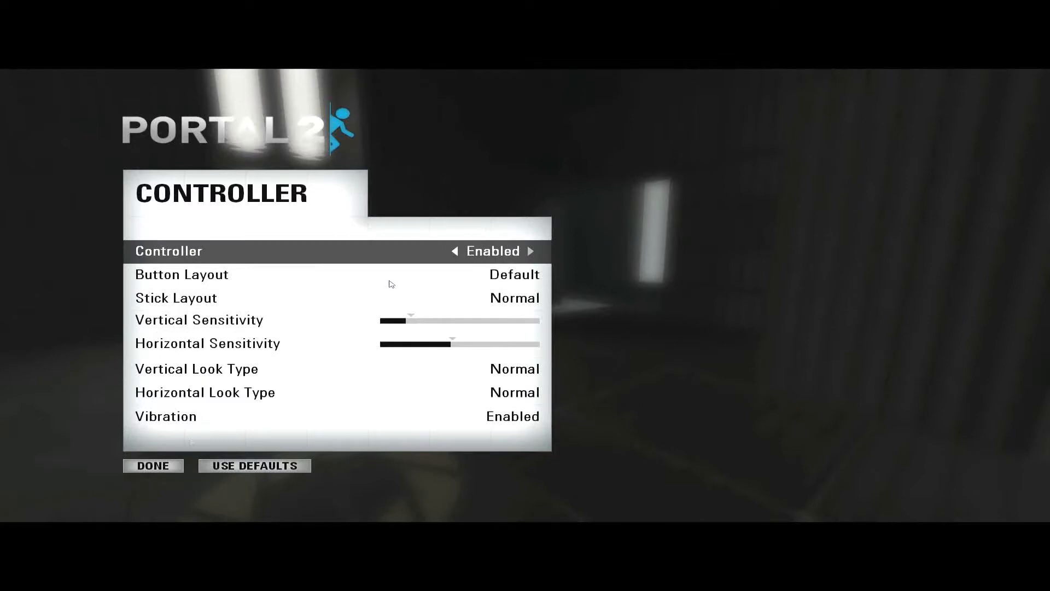
click(154, 466)
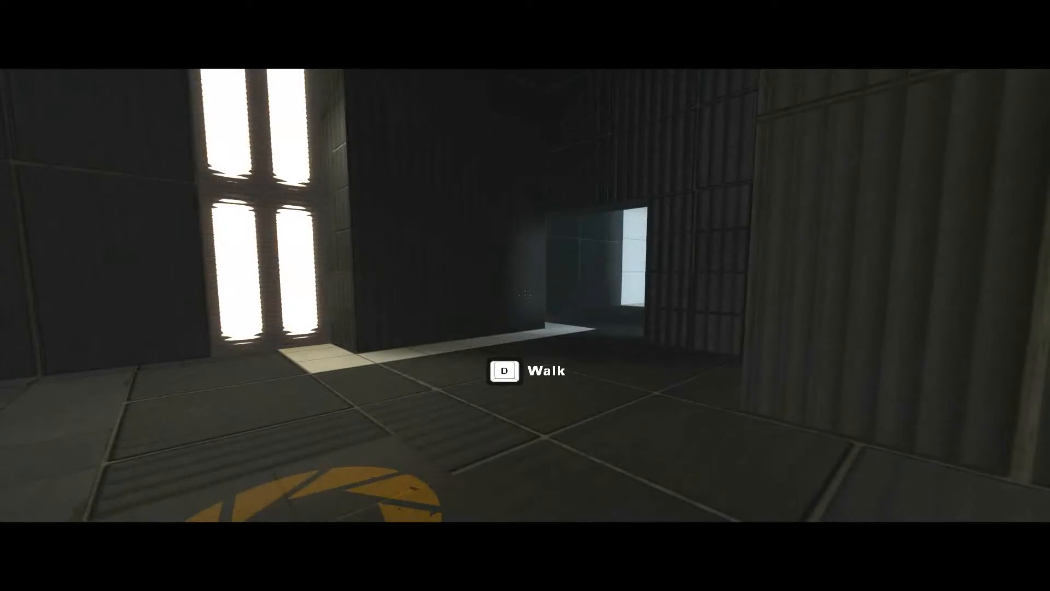
- Walk forward and sideways through the dark room toward the lit doorway
key(w)
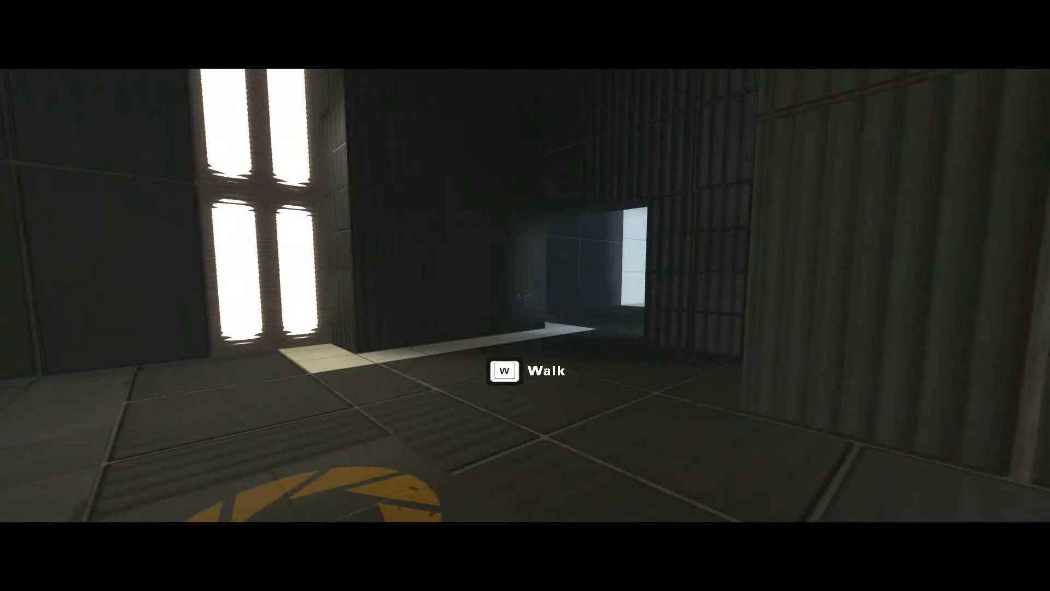
key(s)
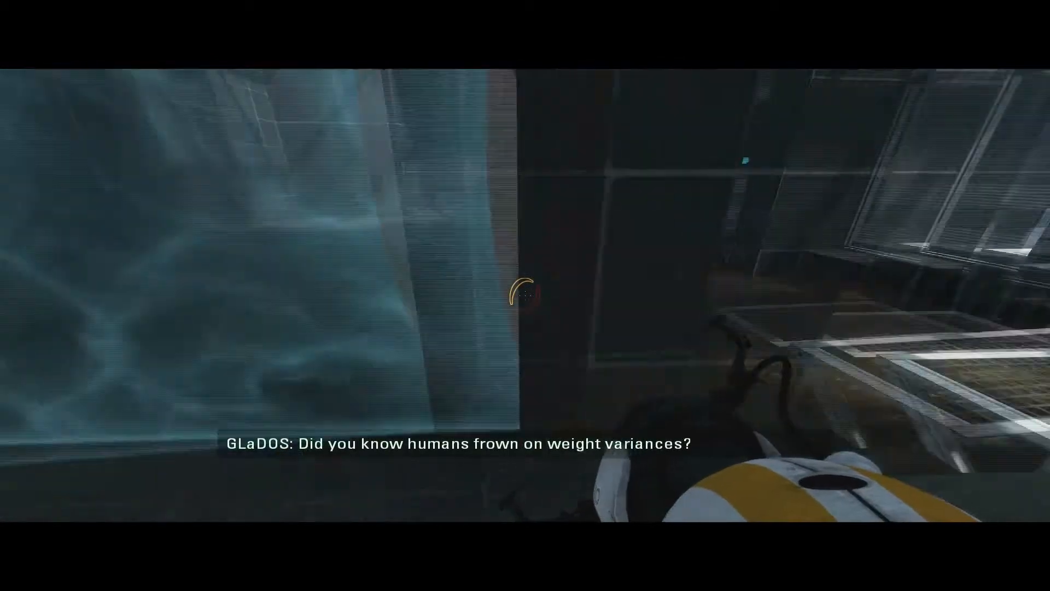
mouse_move(521, 295)
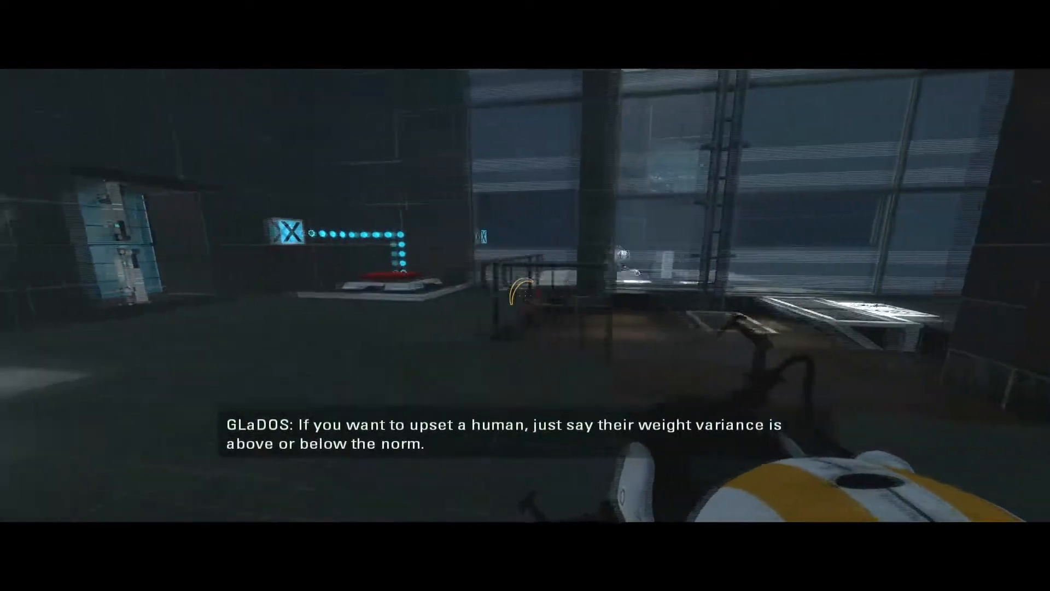
mouse_move(519, 295)
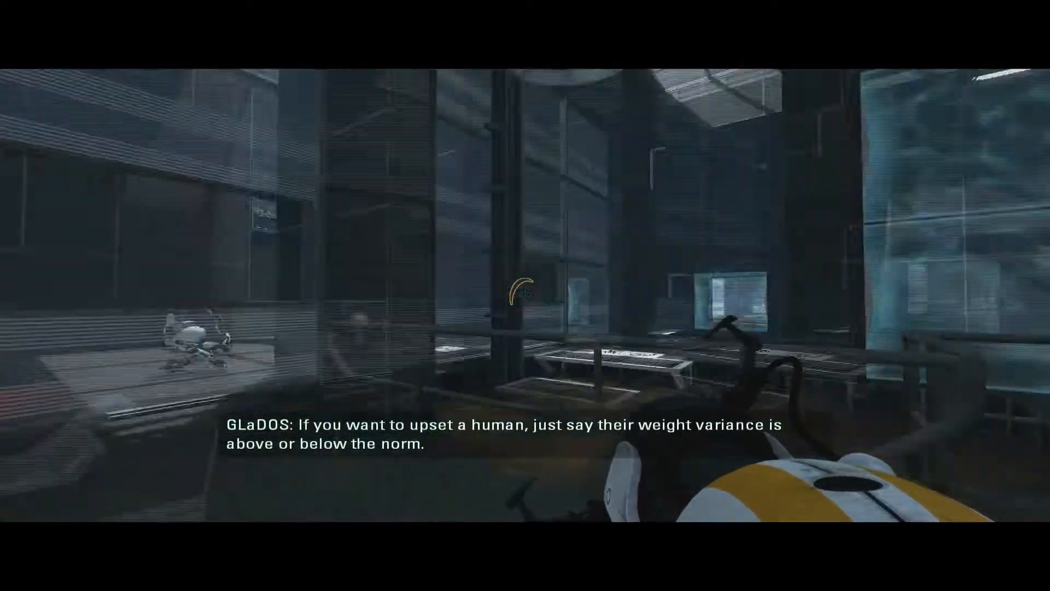
mouse_move(521, 297)
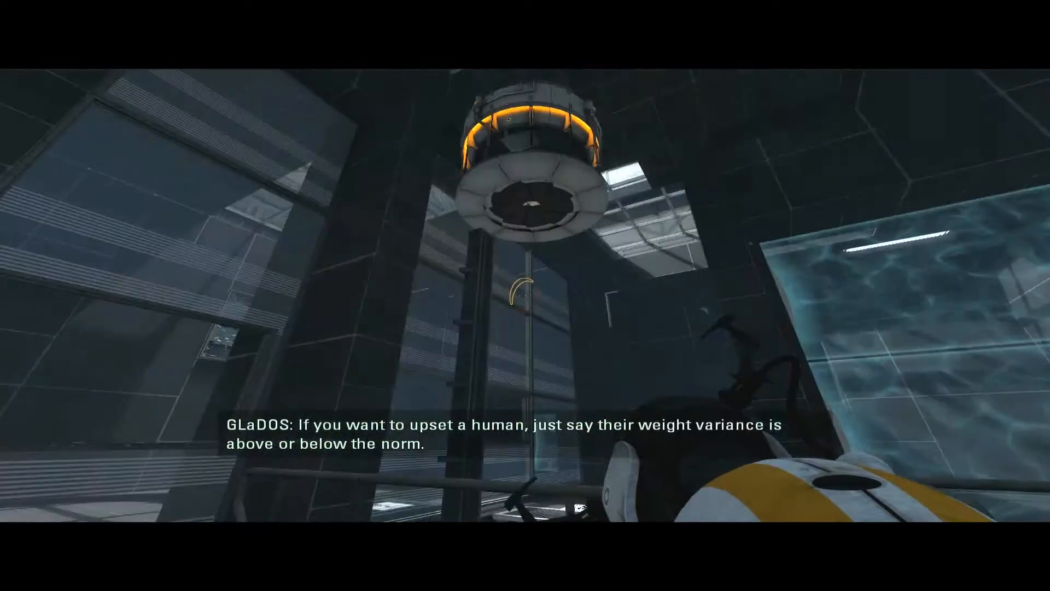
mouse_move(490, 302)
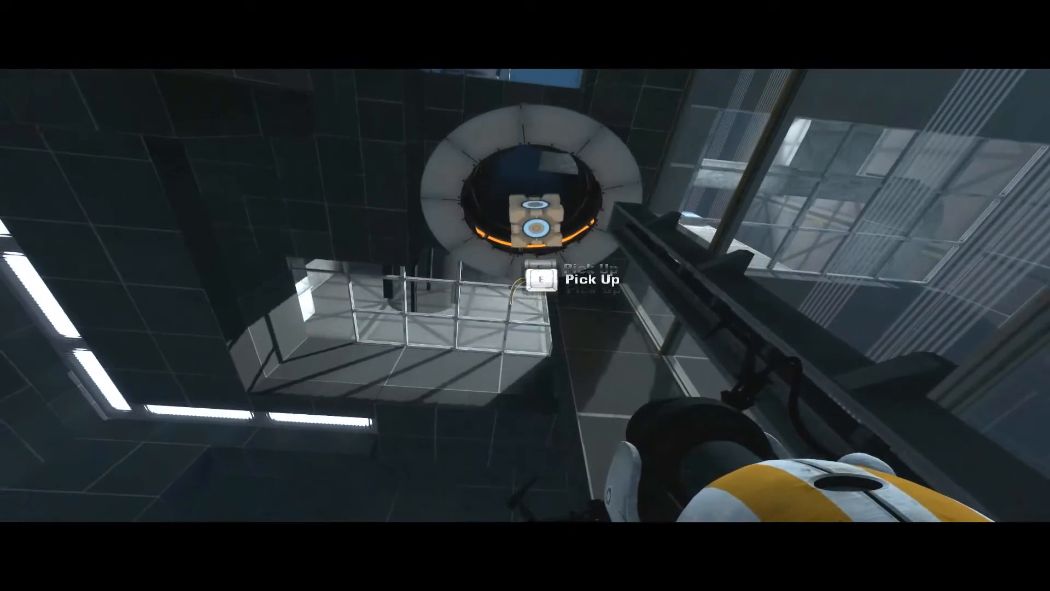
- Pick up the weighted cube and carry it to the red pedestal button
key(e)
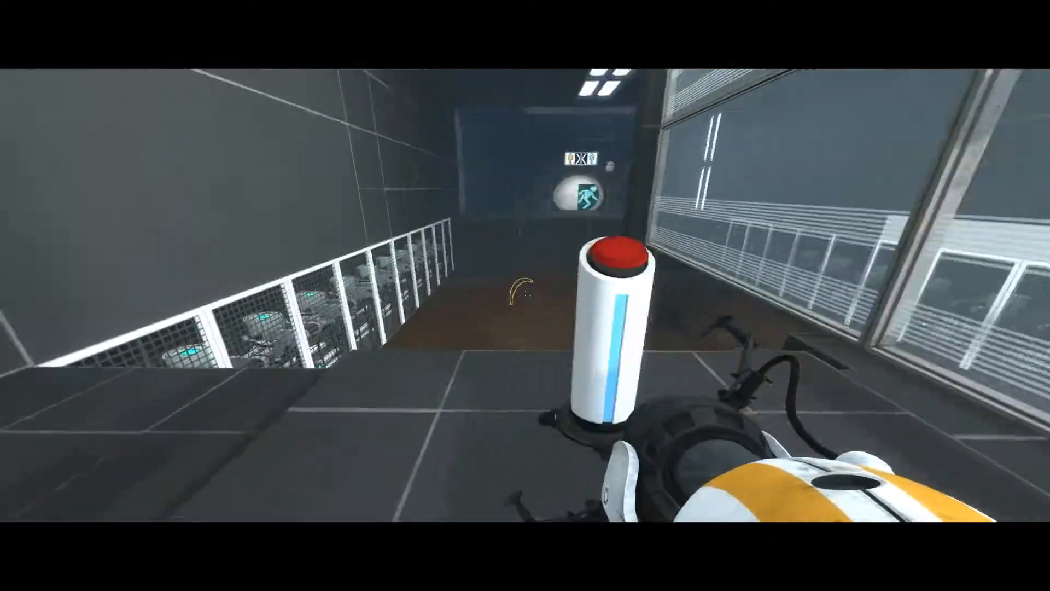
mouse_move(516, 295)
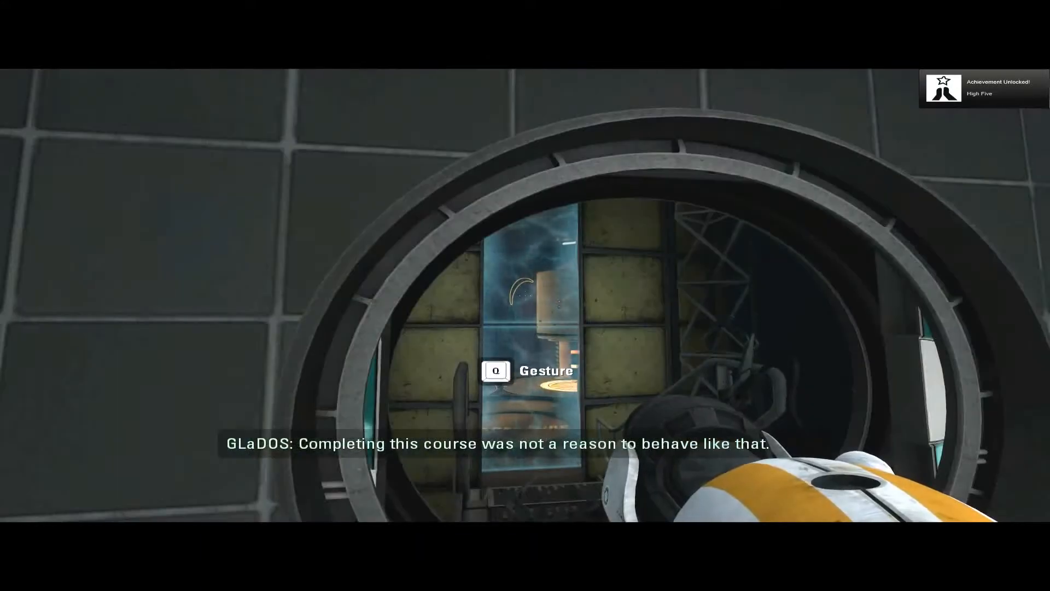
- Share a high five with the partner via the gesture wheel, unlocking the High Five achievement
key(q)
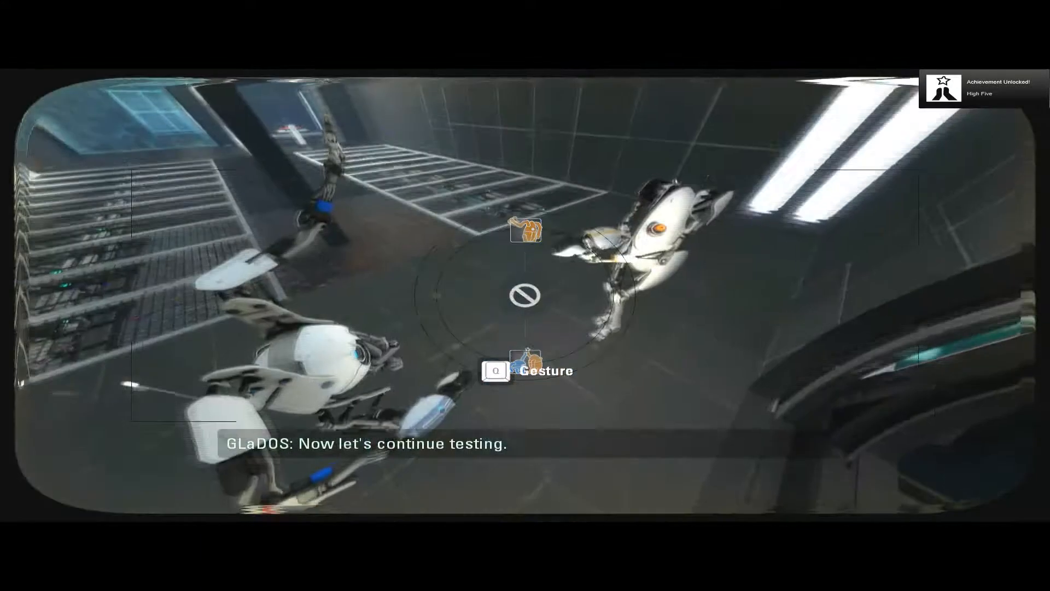